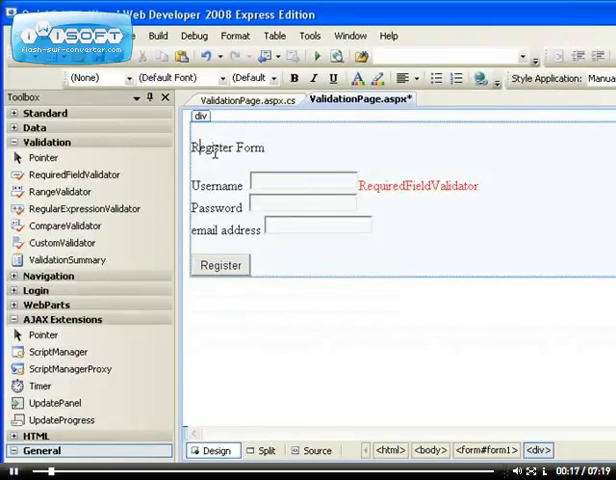
mouse_move(410, 235)
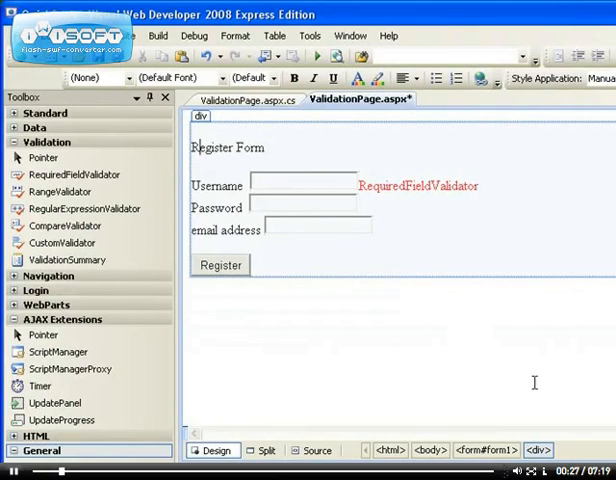
mouse_move(526, 389)
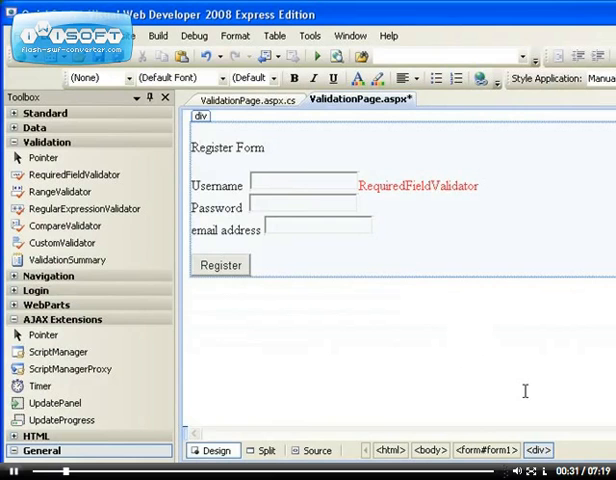
mouse_move(520, 393)
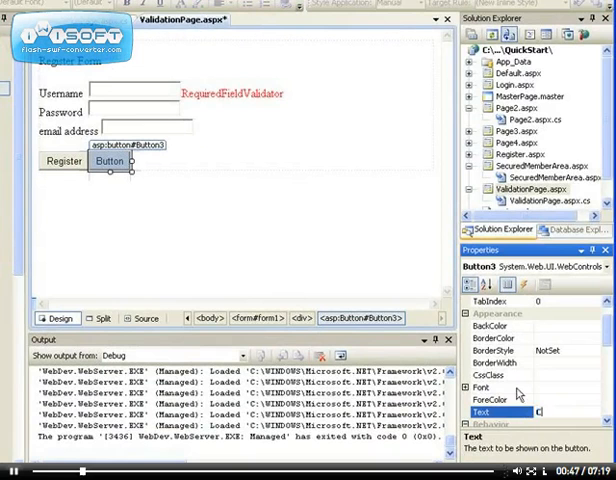
- Set the second button's Text property to 'Cancel'
text(an)
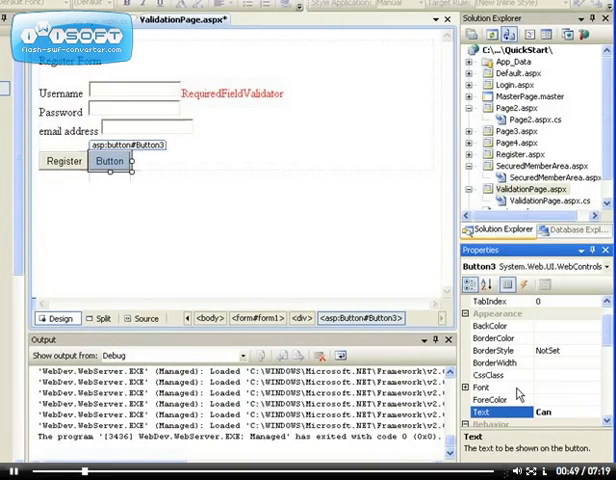
text(Cancel)
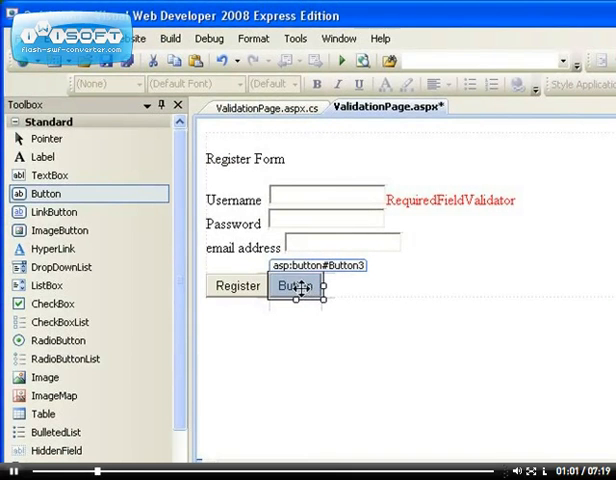
- Add Server.Transfer("Default.aspx"); to the Cancel button's Button3_Click handler
double_click(295, 285)
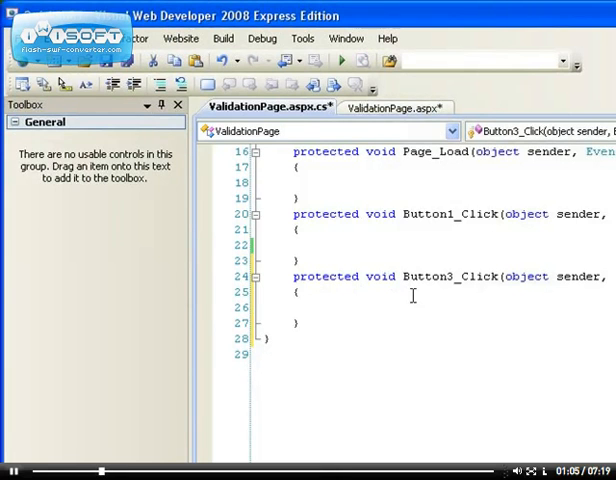
text(Server.Transfer)
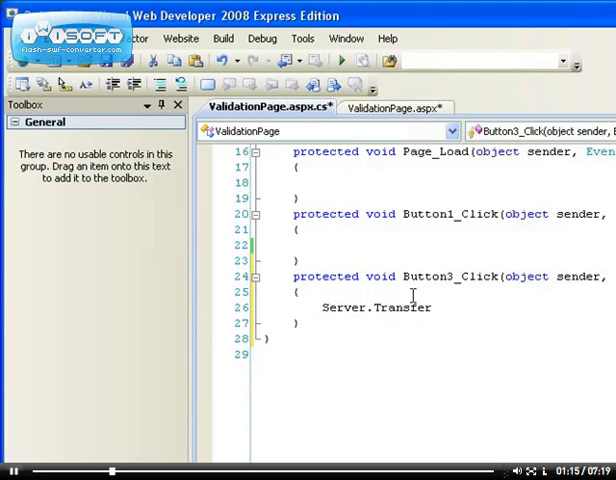
text(()
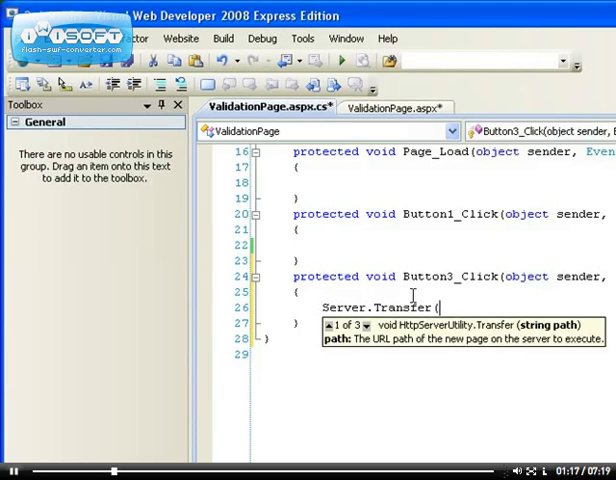
text(")
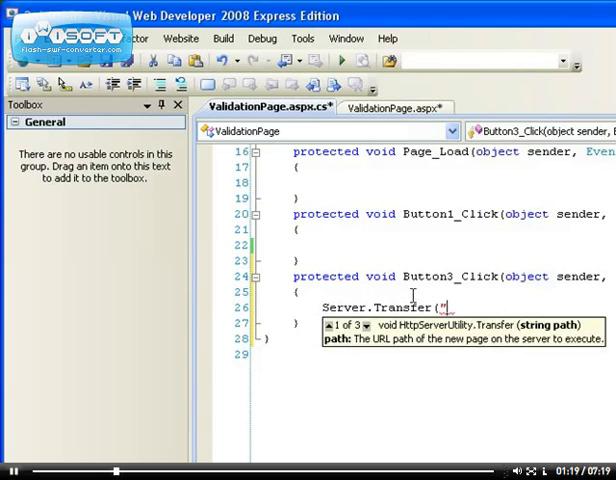
text(Default.asp)
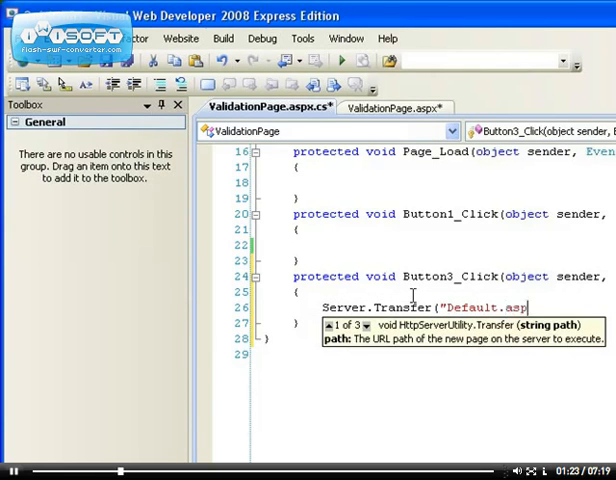
text(x)
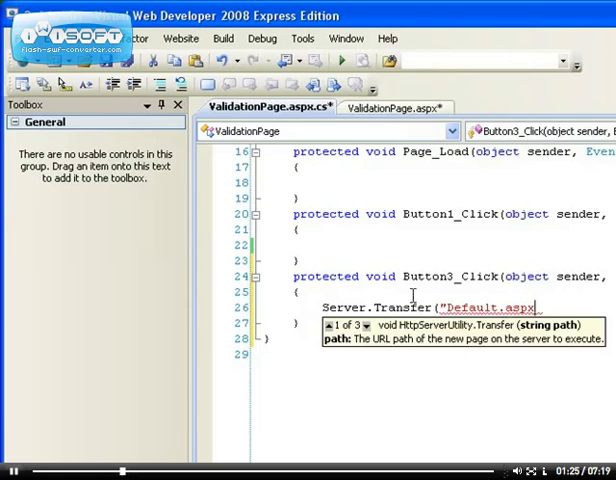
text(");)
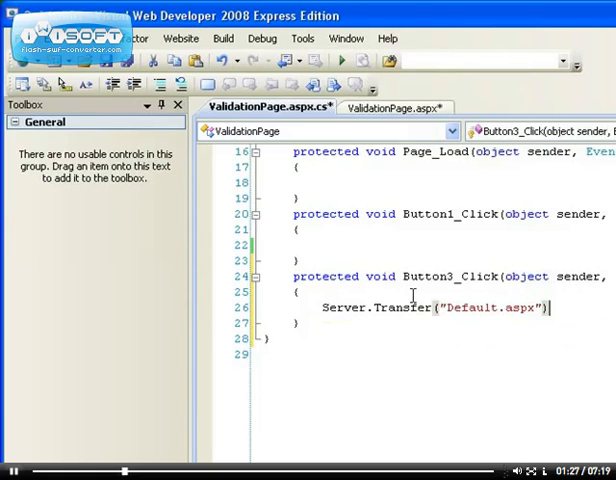
text(;)
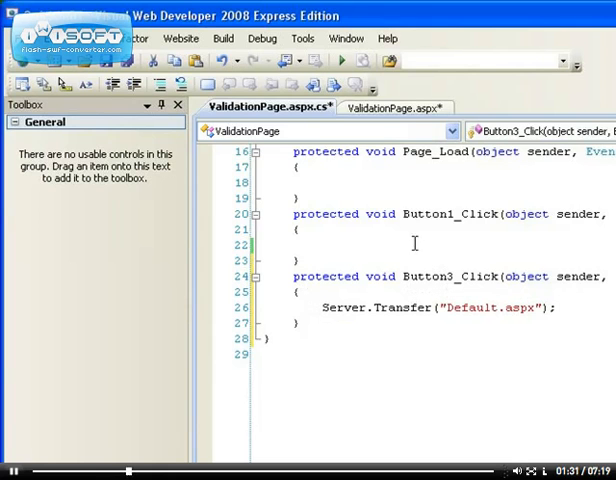
mouse_move(343, 60)
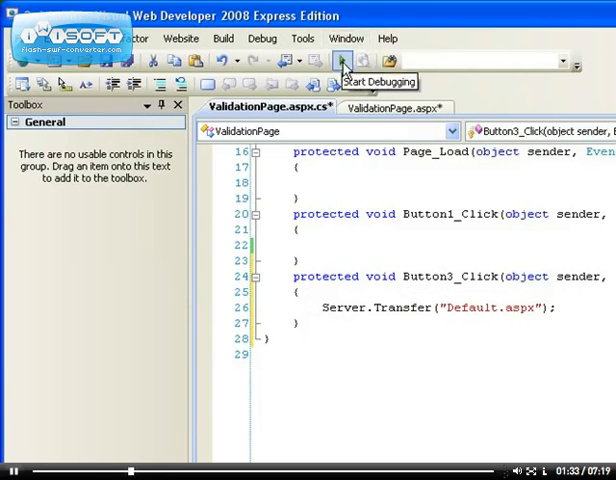
- Run the validation page in the browser with Start Debugging
click(342, 61)
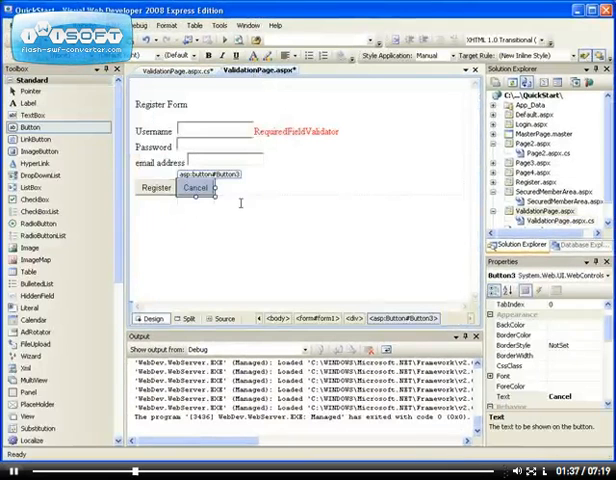
click(310, 131)
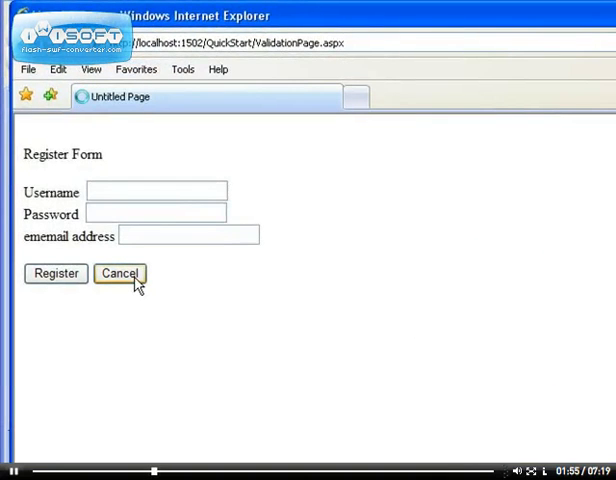
- Press Cancel on the running form and scroll the QuickStart default page that loads
click(119, 273)
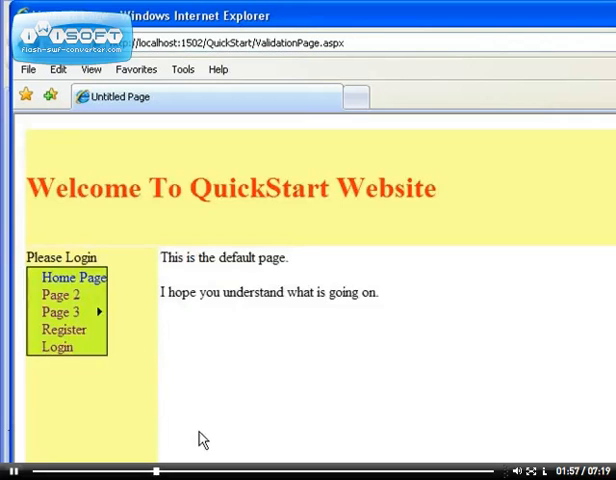
scroll(down, 3)
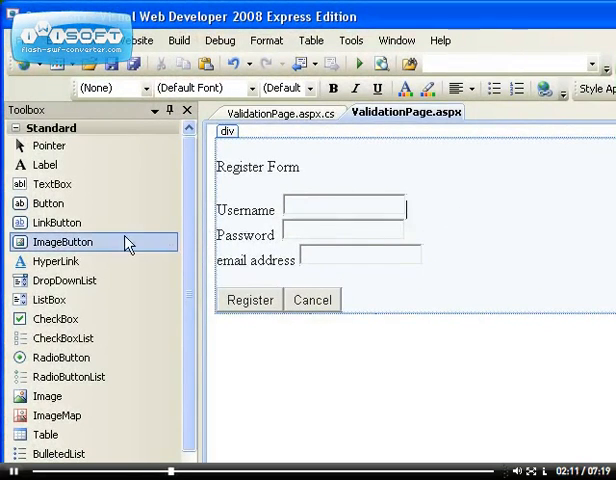
mouse_move(22, 138)
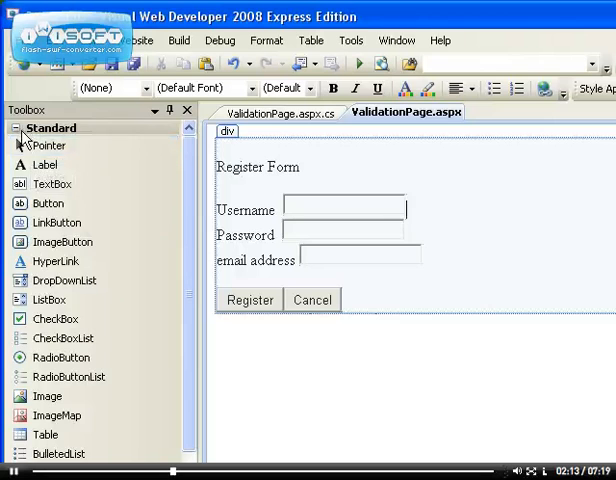
mouse_move(90, 197)
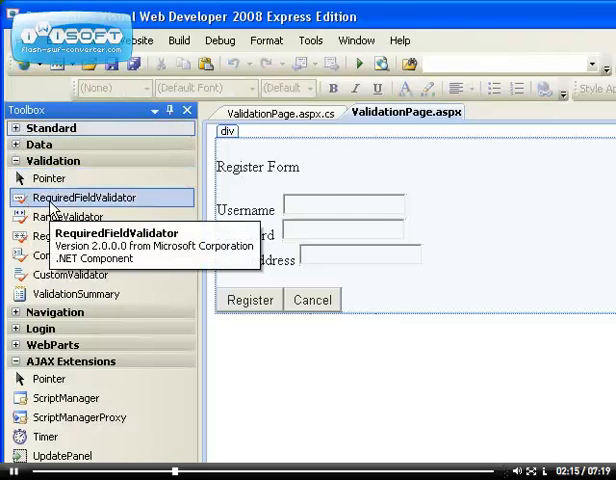
- Drag a RequiredFieldValidator from the Validation toolbox beside the Username box
drag(89, 197, 470, 210)
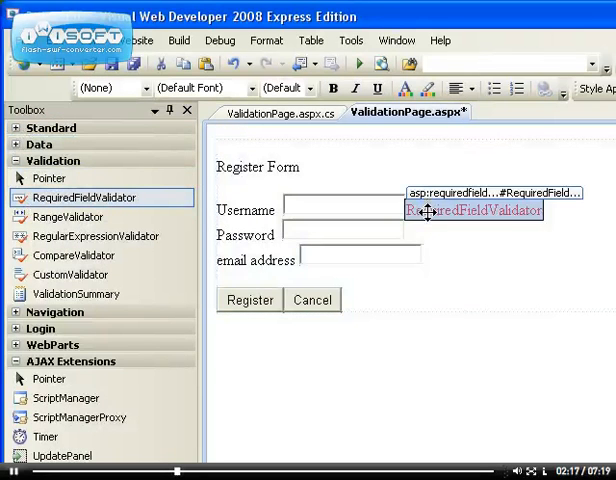
mouse_move(430, 405)
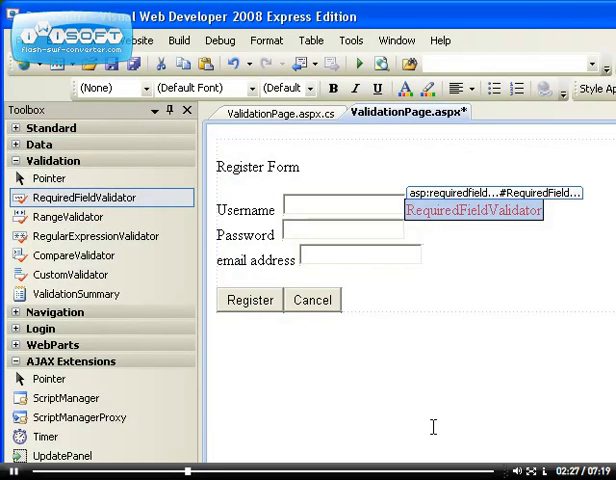
click(360, 255)
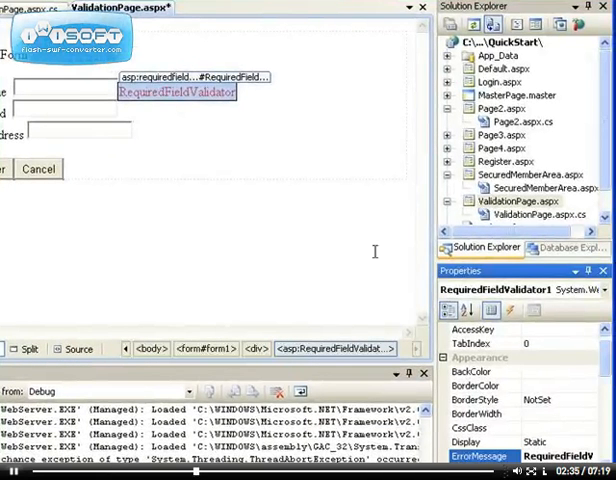
- Point the validator's ControlToValidate at the Username box, TextBox3
click(50, 88)
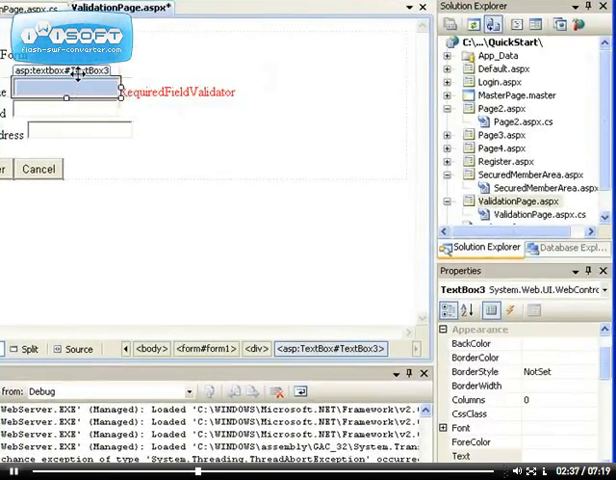
click(175, 92)
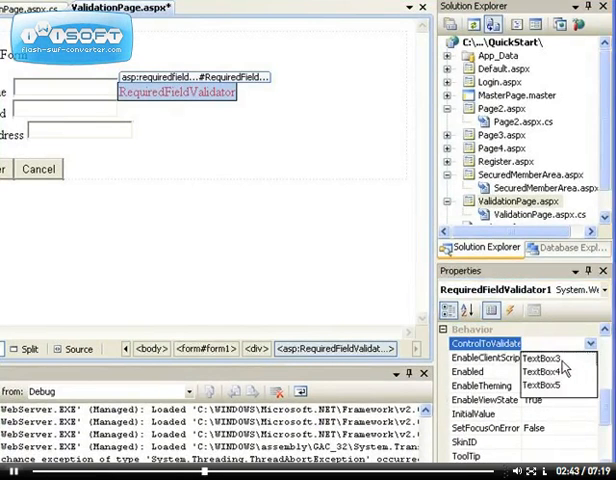
click(555, 356)
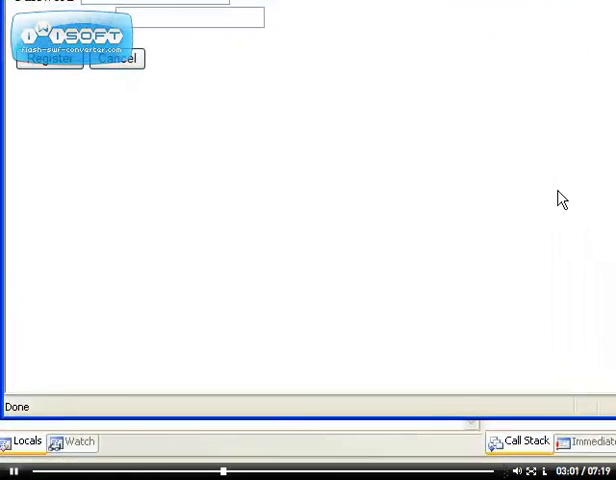
- Submit the empty Register Form to see the validator warning, then close Internet Explorer
click(49, 58)
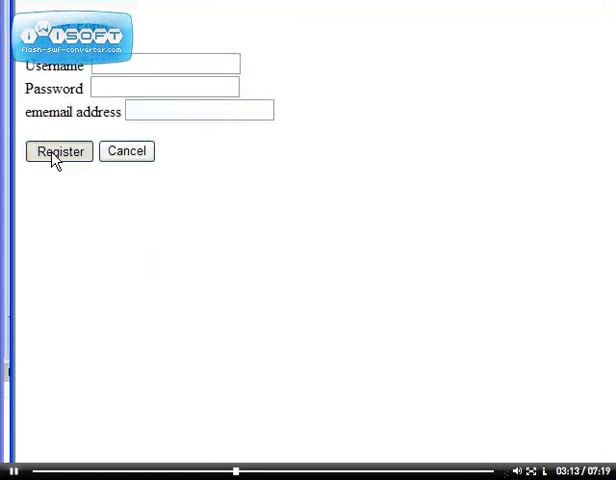
click(58, 151)
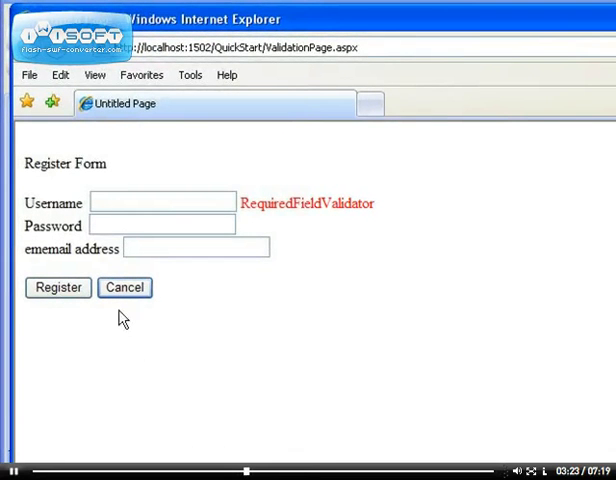
mouse_move(127, 368)
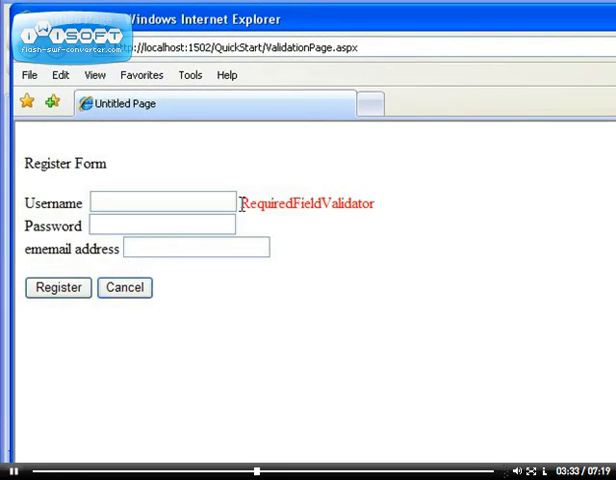
double_click(308, 203)
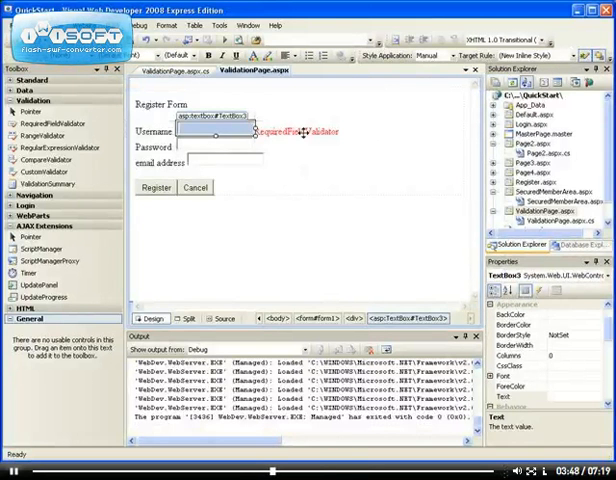
- Set the Cancel button's CausesValidation property from True to False
click(195, 187)
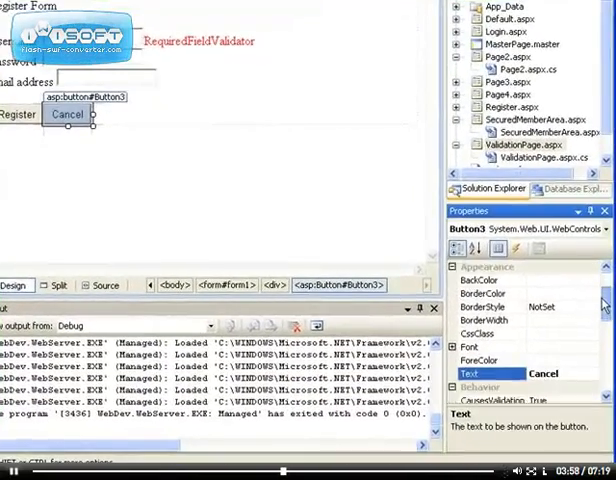
scroll(down, 3)
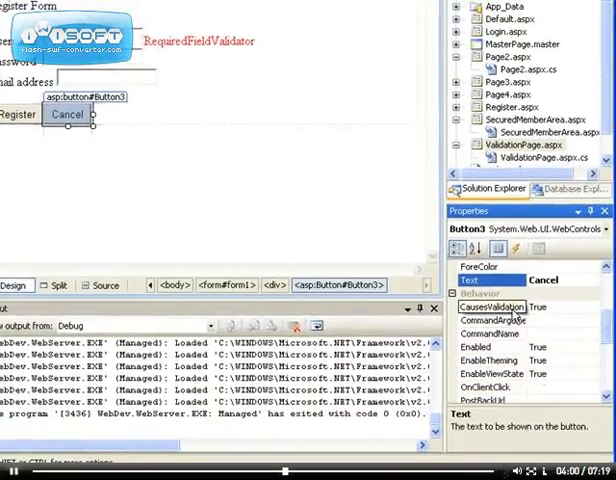
click(490, 306)
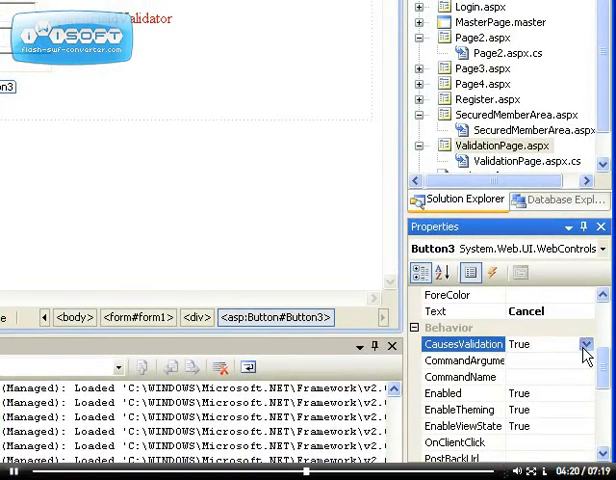
click(585, 344)
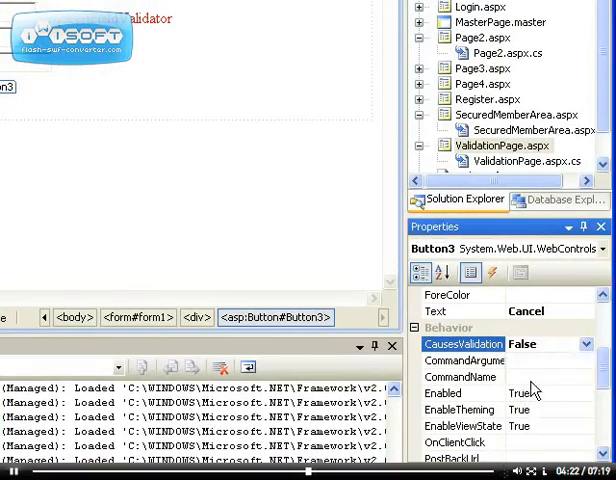
scroll(down, 3)
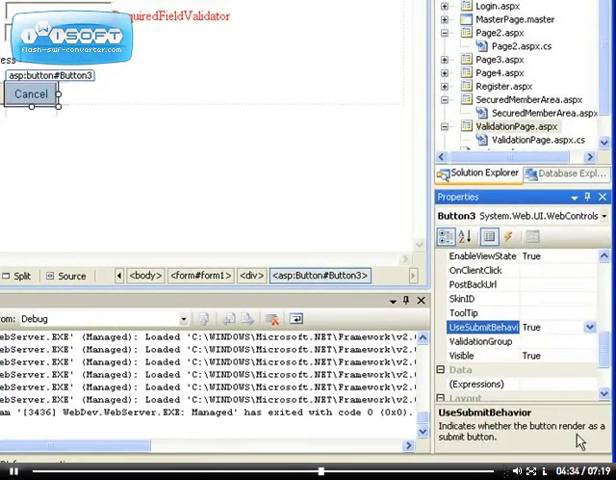
scroll(down, 3)
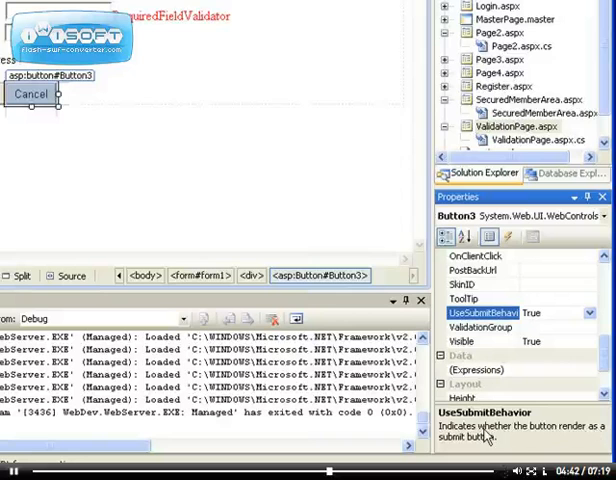
scroll(down, 3)
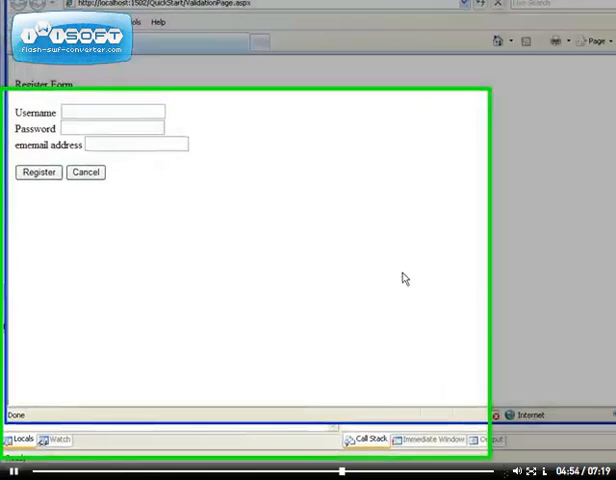
- Submit the empty form with Register to confirm the Username warning still appears
scroll(down, 3)
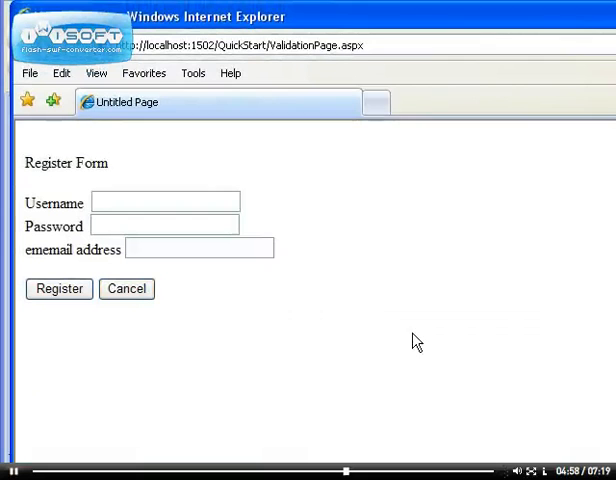
mouse_move(62, 318)
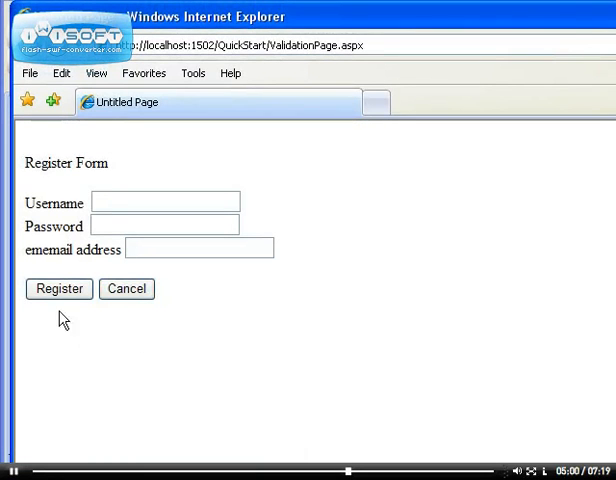
click(58, 289)
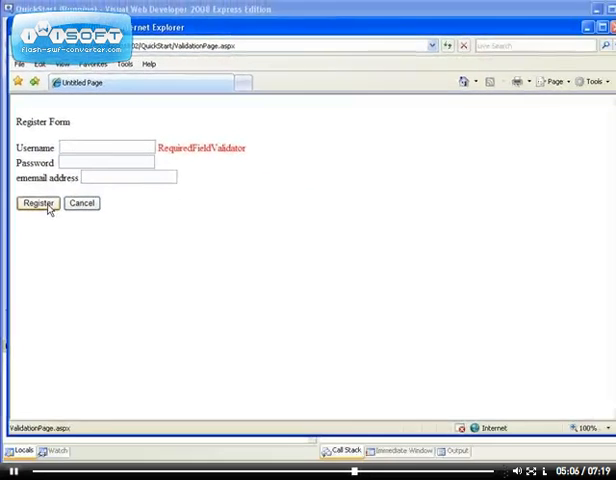
double_click(188, 143)
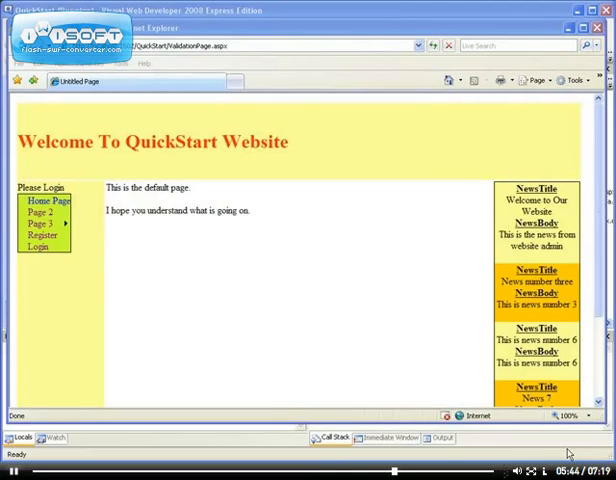
mouse_move(540, 377)
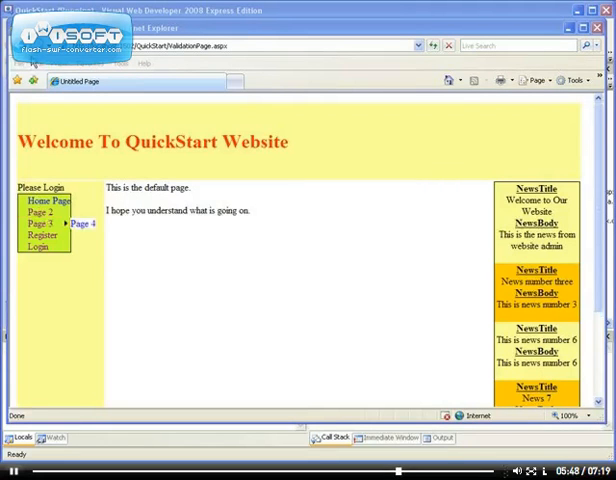
- Go back to the form and press Cancel to reach the QuickStart default page
click(82, 223)
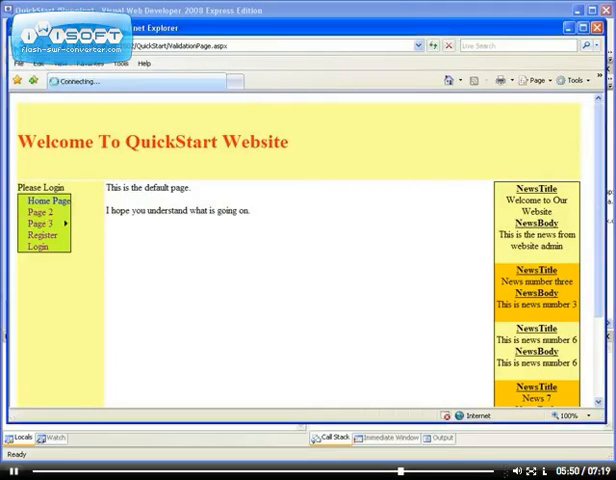
click(42, 235)
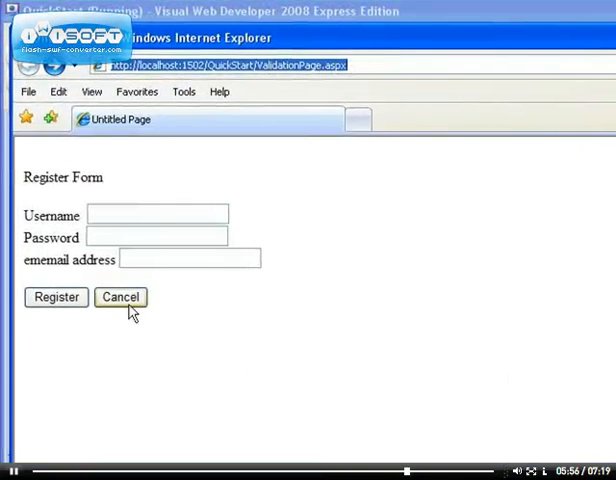
click(120, 297)
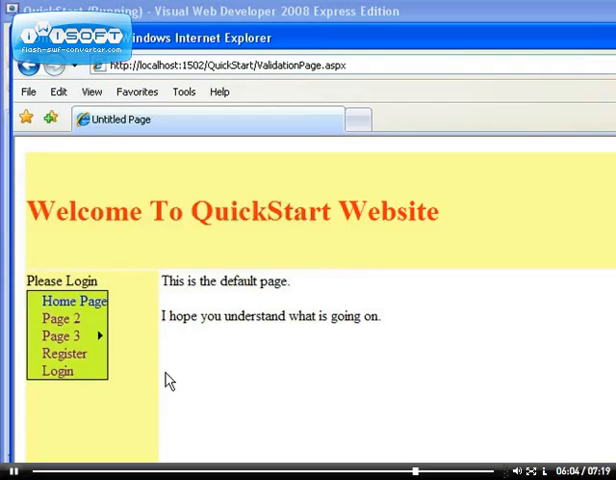
mouse_move(248, 76)
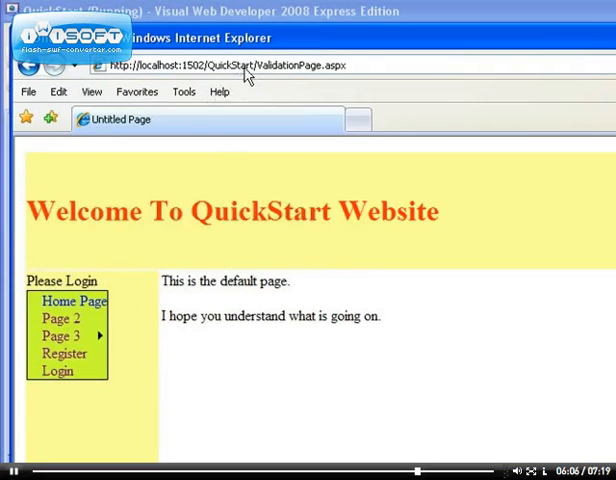
mouse_move(312, 76)
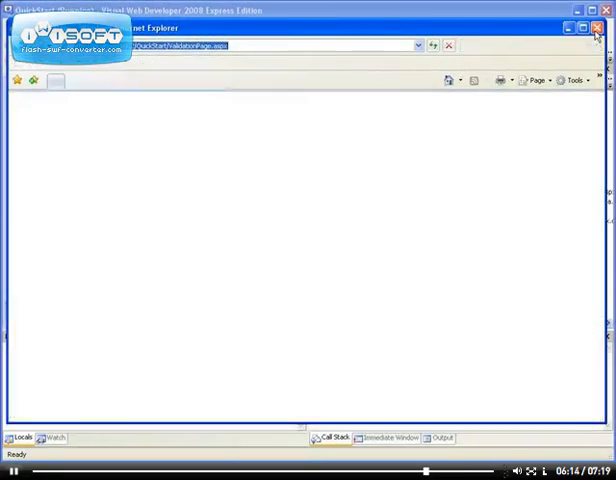
- Close the browser and replace Server.Transfer with Response.Redirect in Button3_Click
click(597, 27)
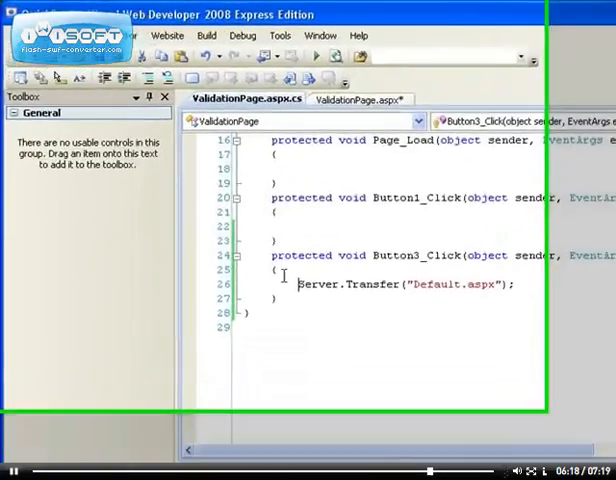
double_click(422, 323)
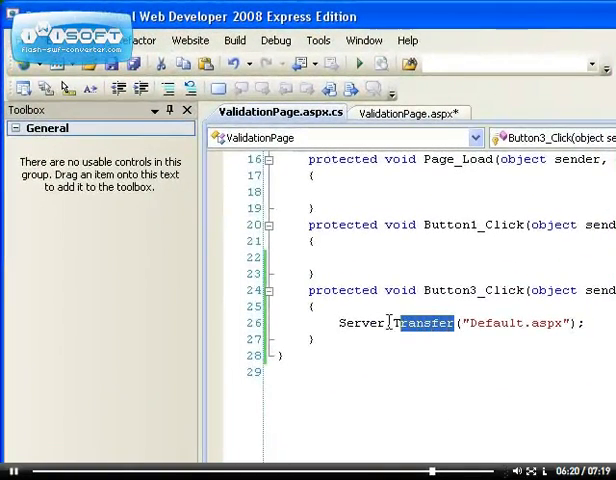
double_click(413, 322)
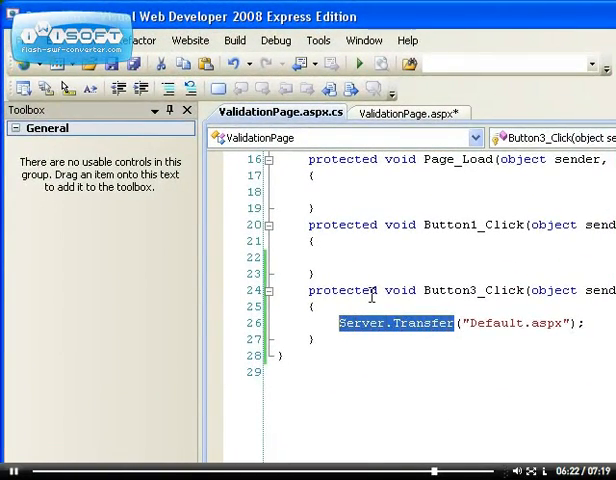
text(Respo)
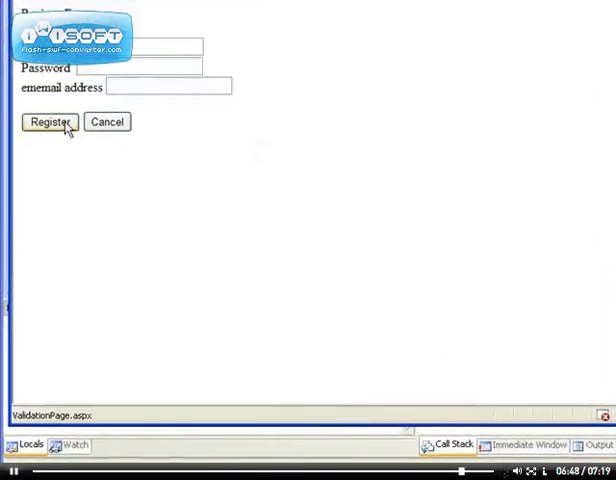
- Cancel the Register Form, landing on the welcome page at Default.aspx
click(48, 121)
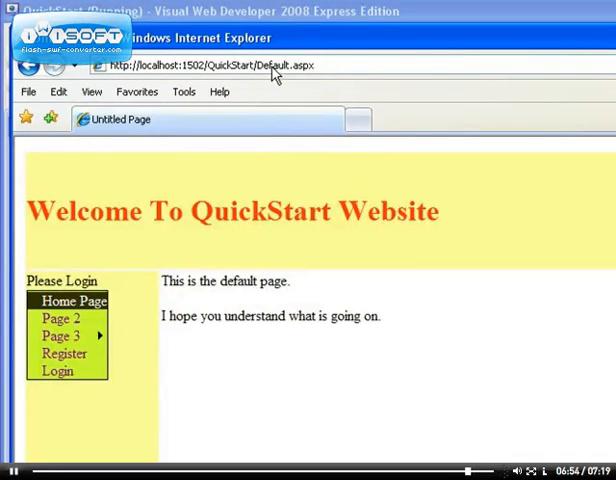
mouse_move(338, 72)
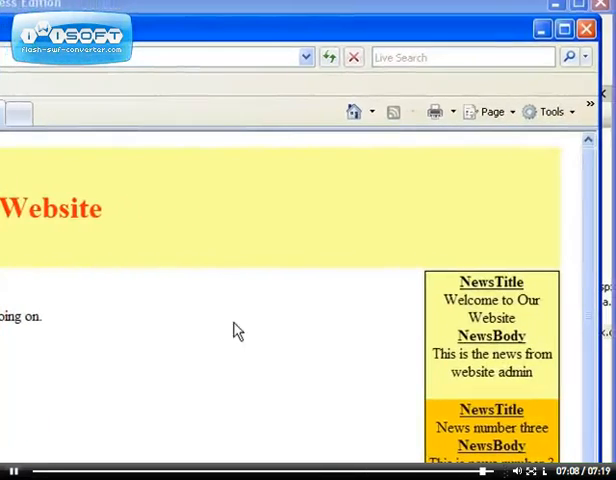
mouse_move(586, 29)
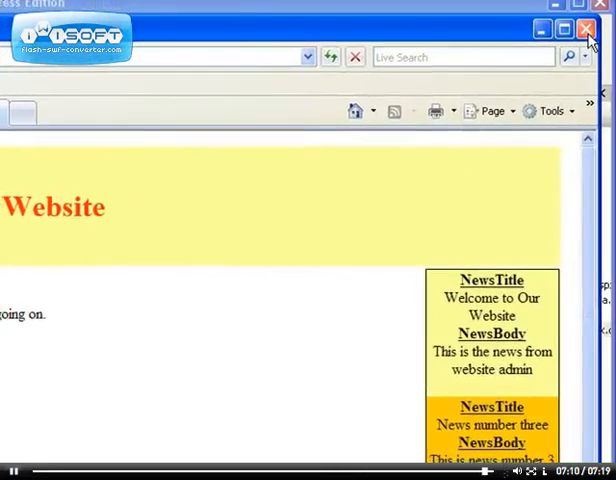